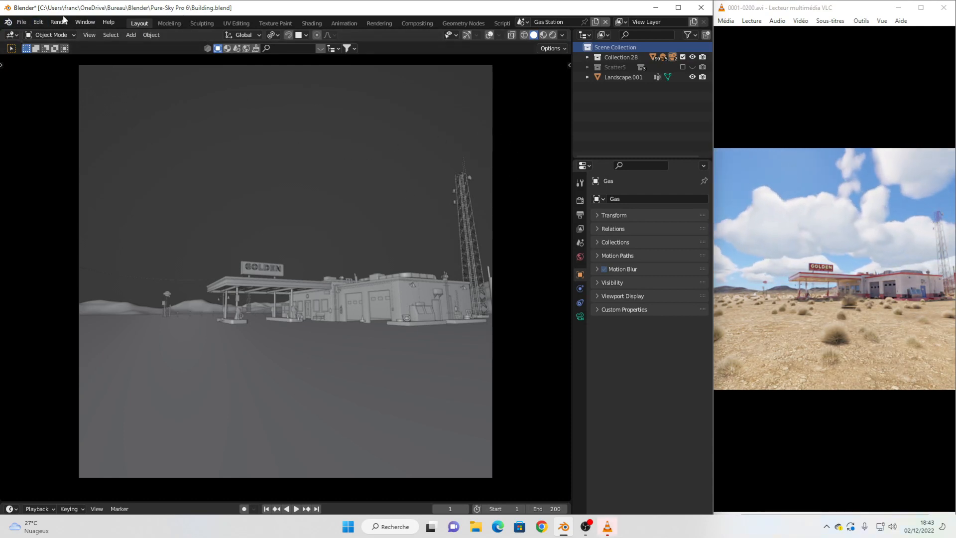
Open Edit > Preferences add-ons and search 'sun' to find the Sun Position add-on.
click(35, 22)
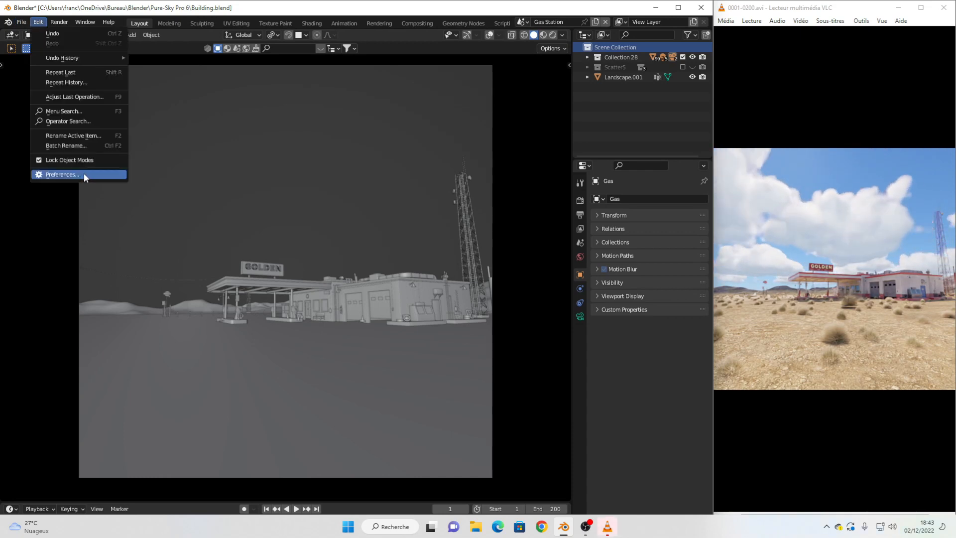
click(62, 175)
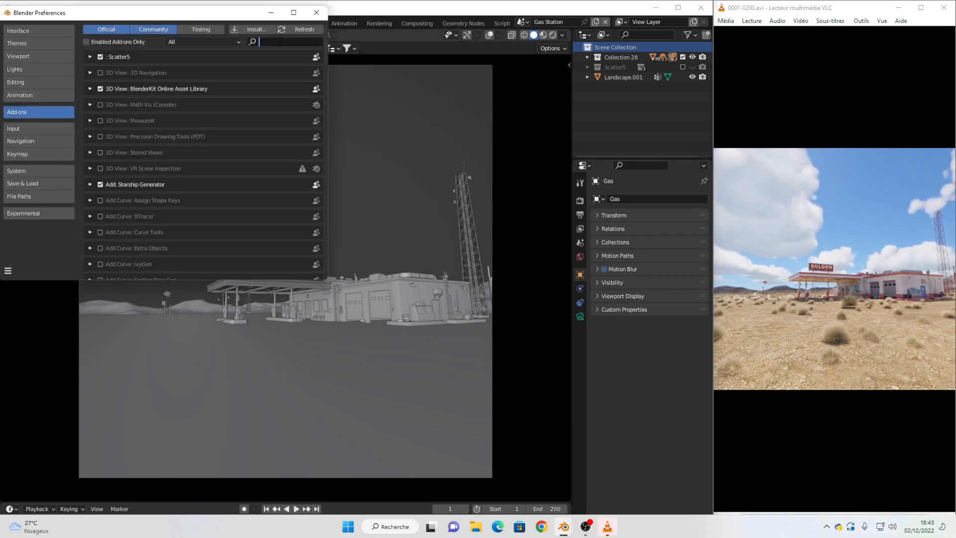
text(sun)
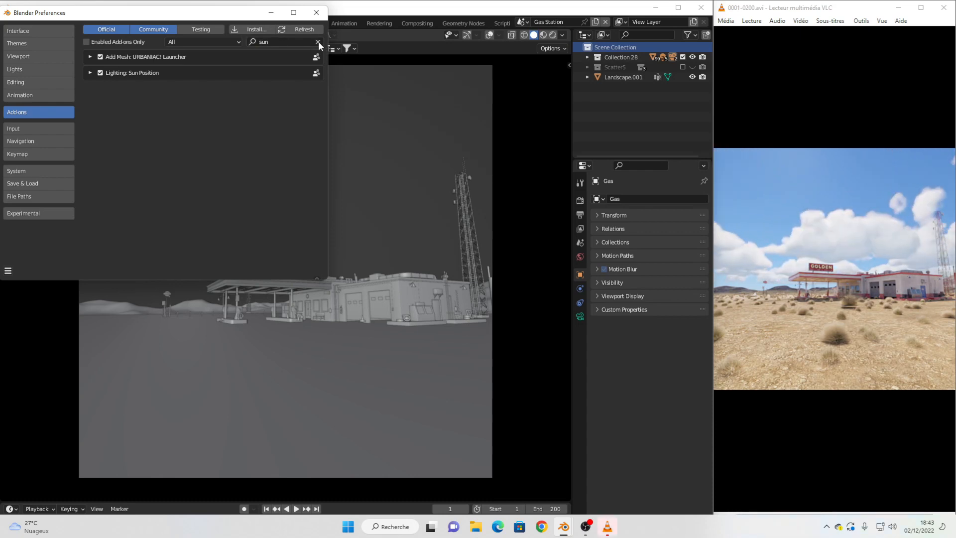
Install the PureSky zip from Downloads and search 'pu' to confirm it is enabled.
click(254, 29)
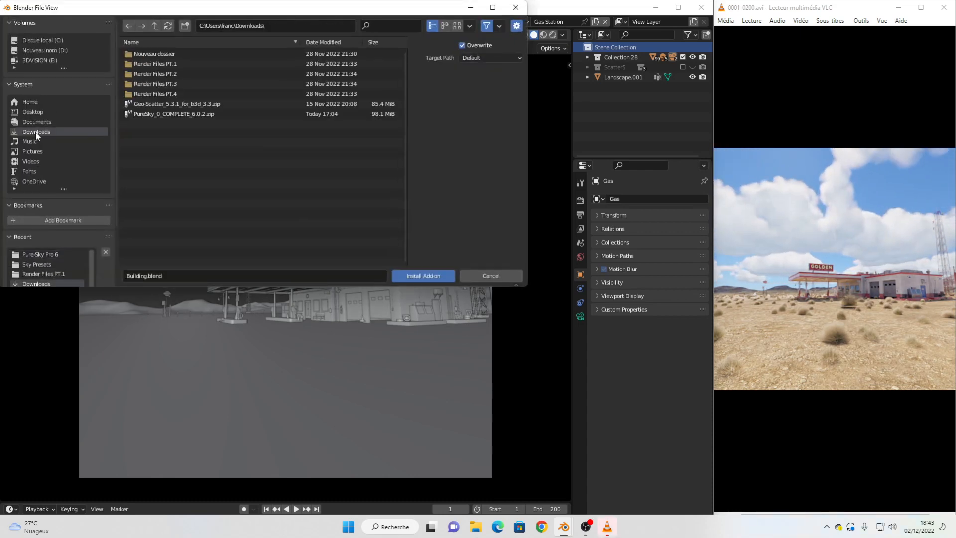
click(174, 113)
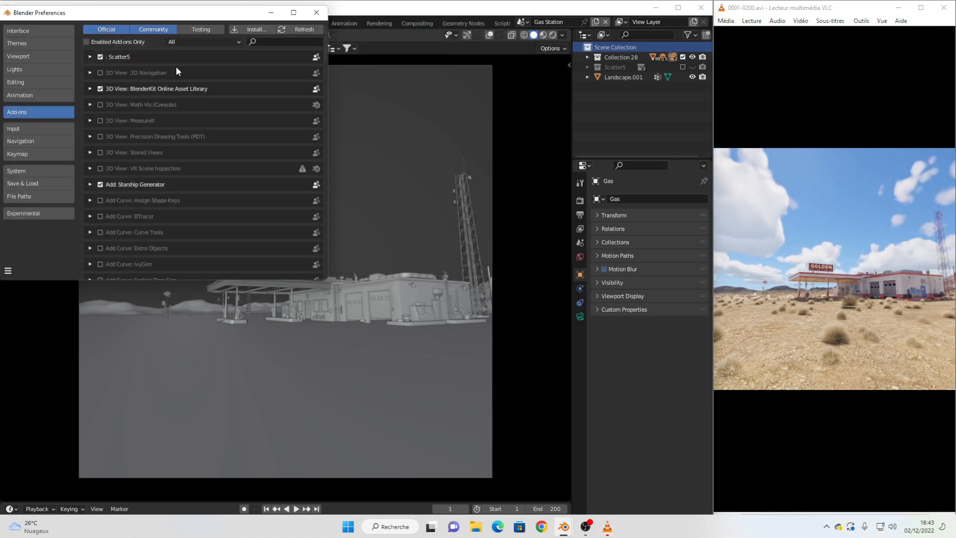
text(pure)
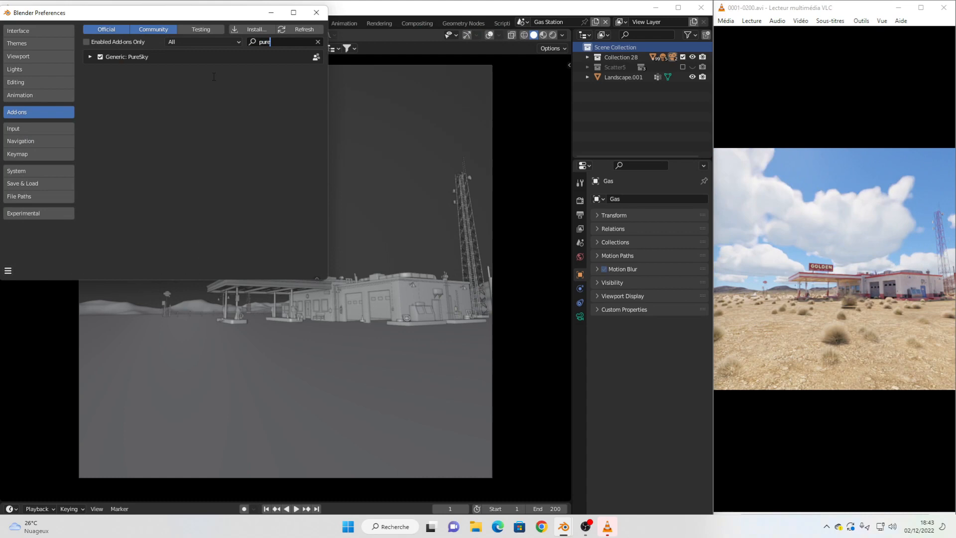
click(317, 42)
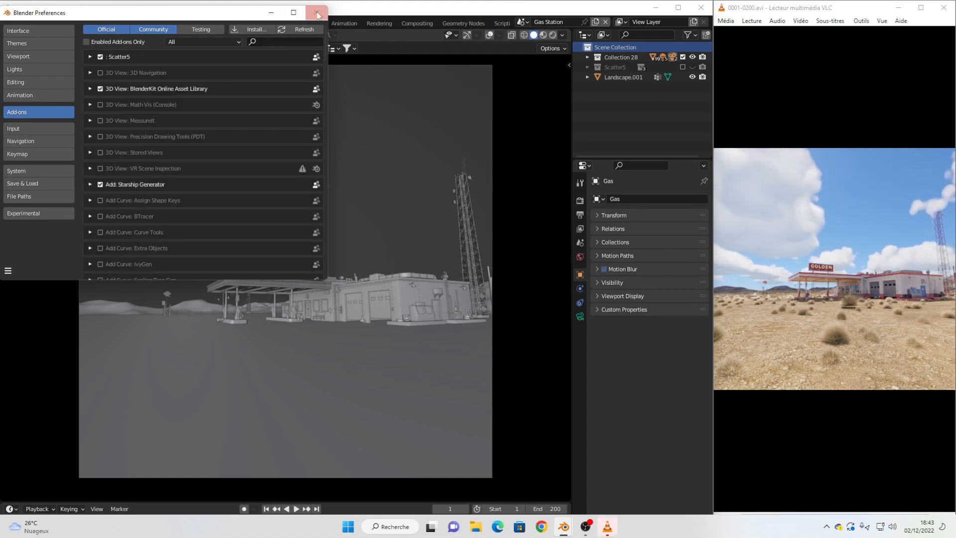
Close Preferences and add the Pure-Sky Pro sky for Cycles from the PureSky N-panel.
click(313, 13)
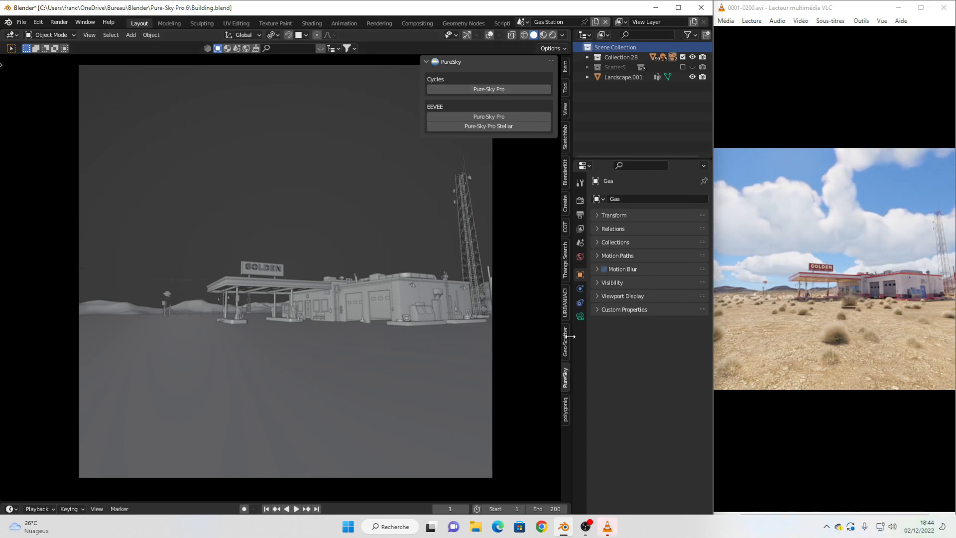
click(616, 47)
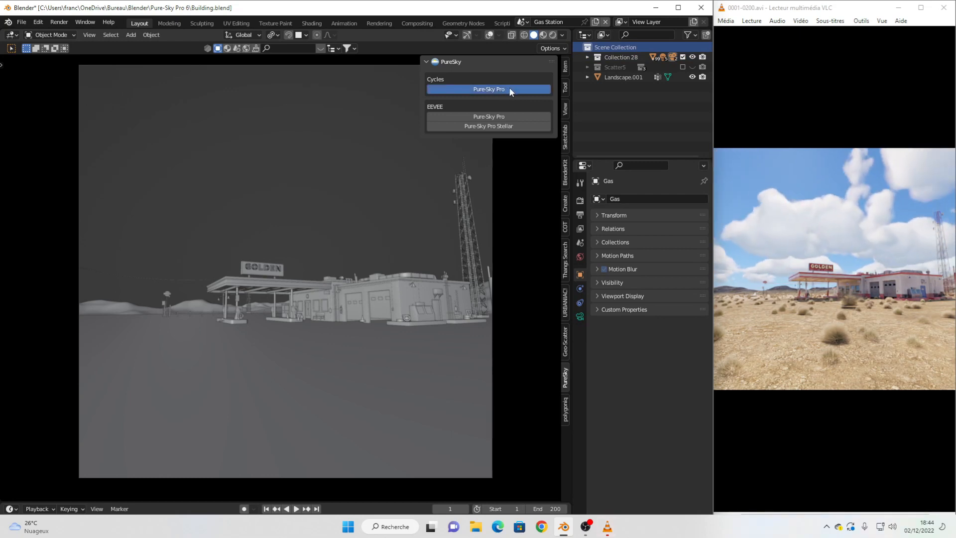
click(488, 90)
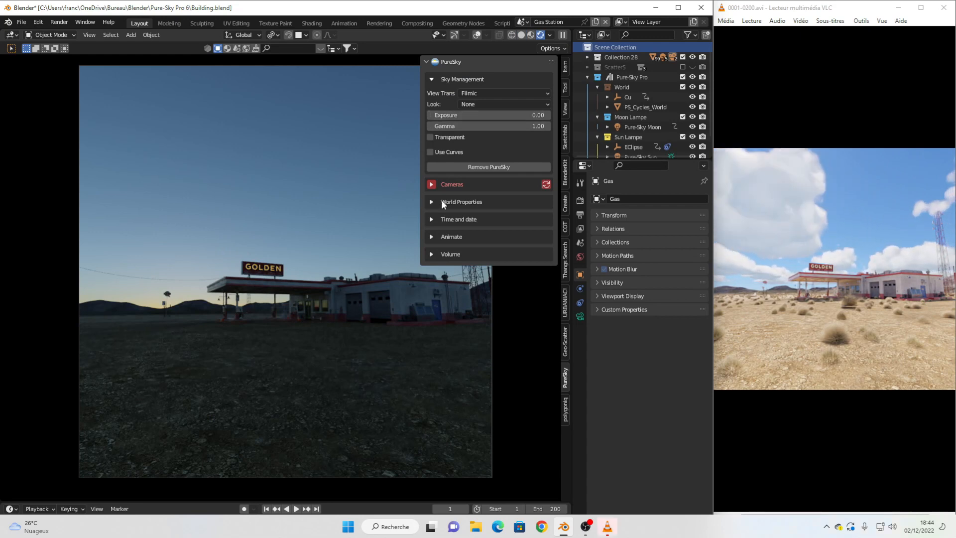
Collapse the Sky Management section so only PureSky headers remain.
click(461, 201)
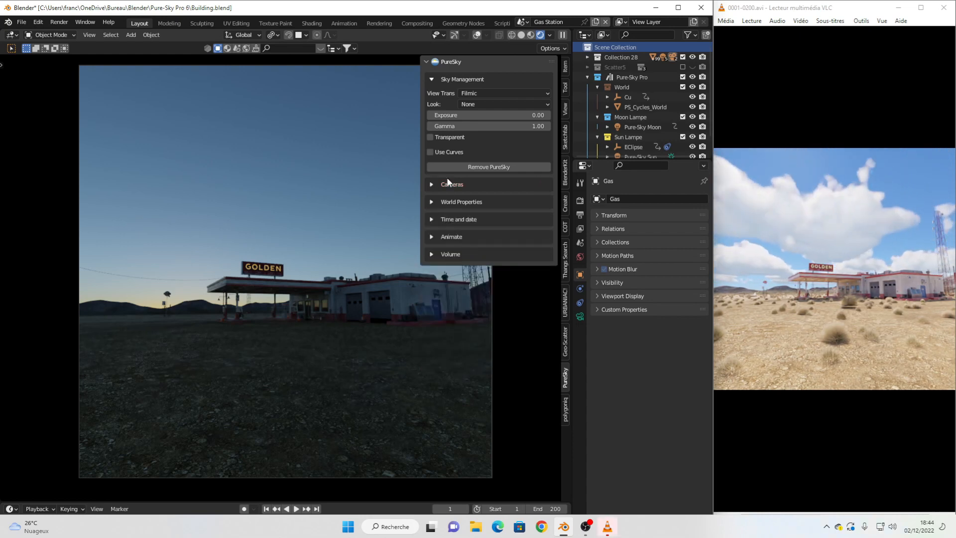
click(431, 80)
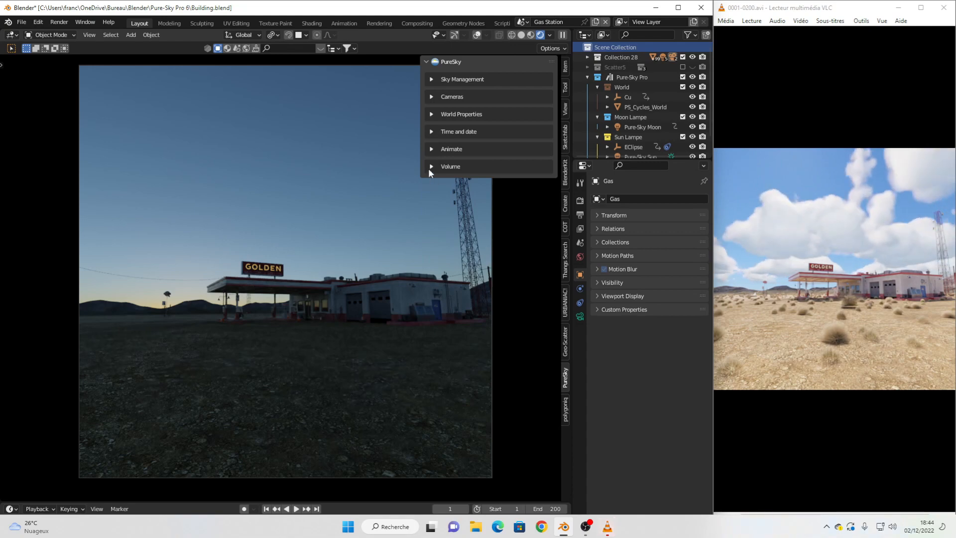
Expand Time and date and drag Time of Day to 5.80 for a dawn sky.
click(458, 132)
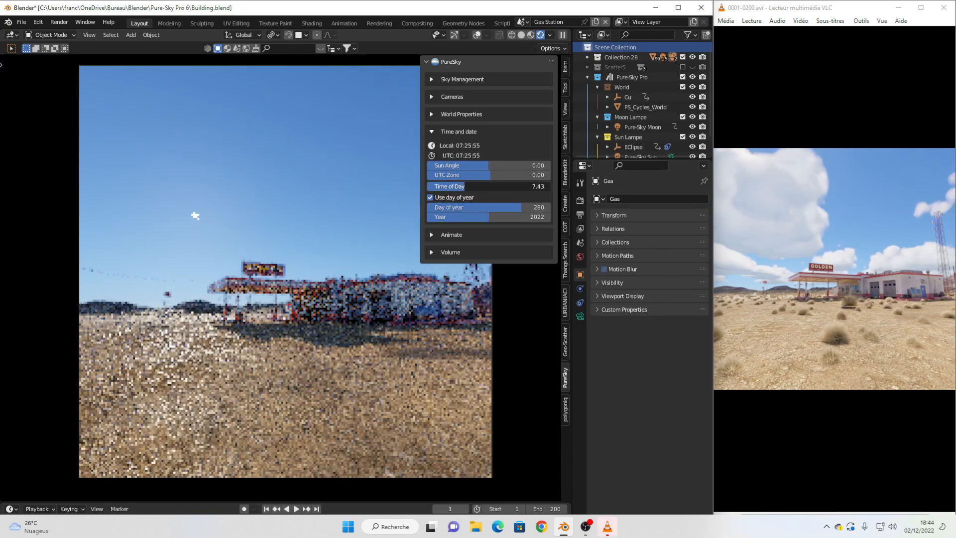
drag(488, 187, 463, 186)
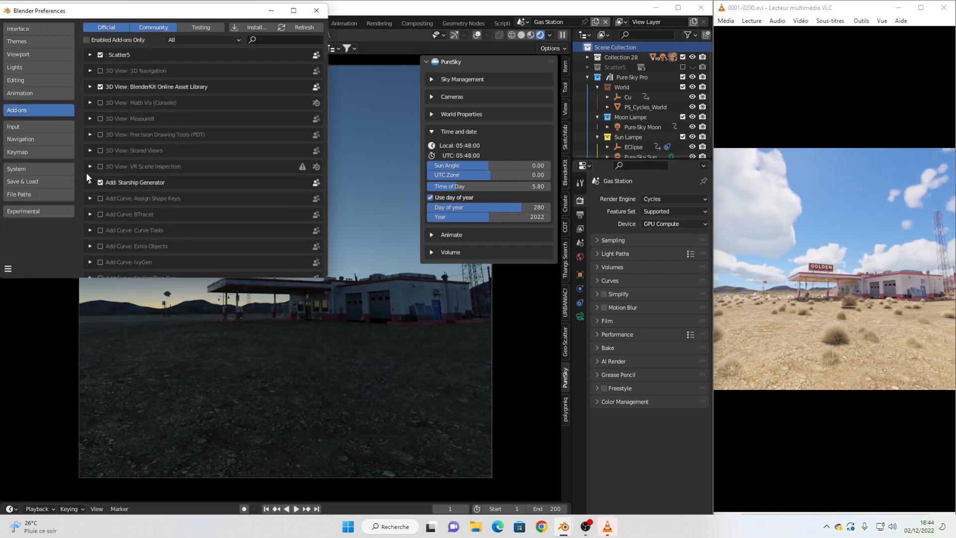
In System preferences enable the Intel i7 as CUDA render device and close Preferences.
click(16, 168)
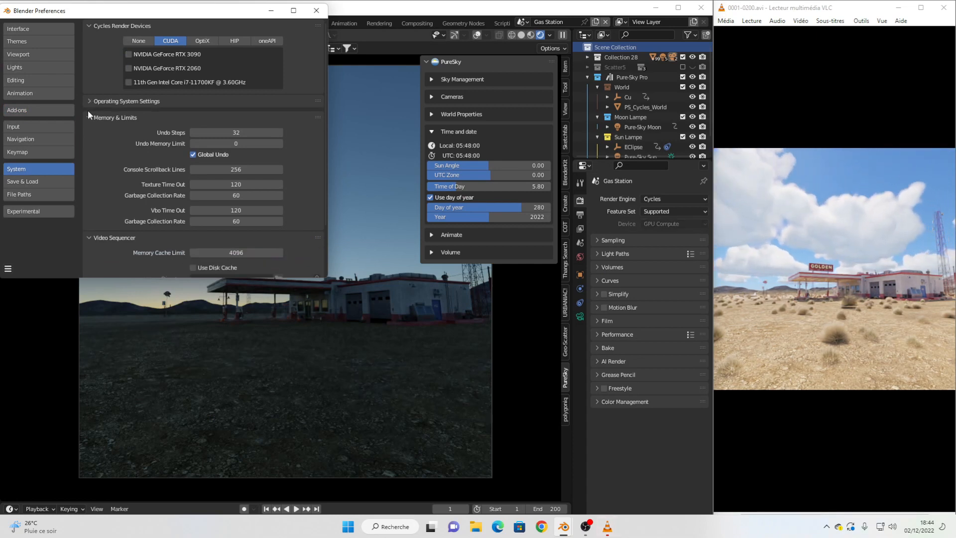
click(128, 81)
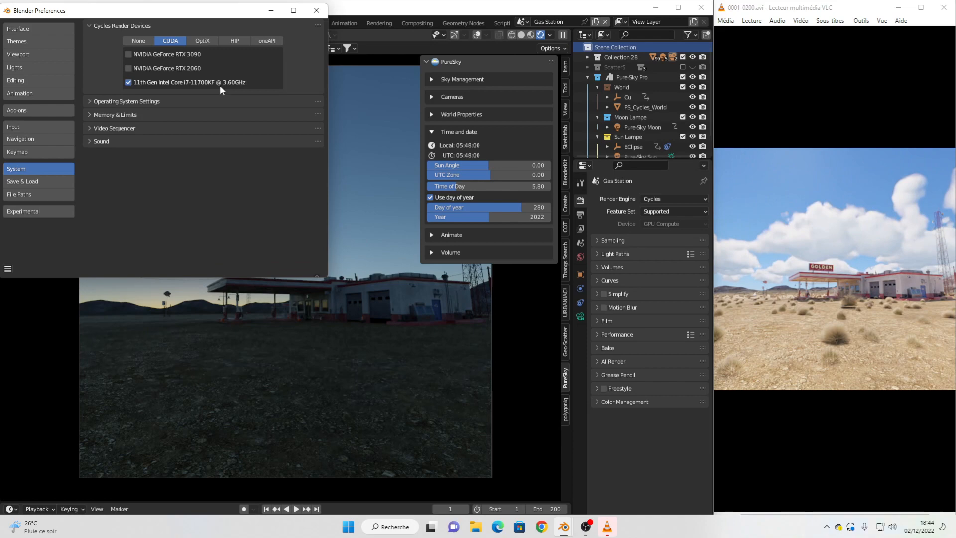
mouse_move(314, 11)
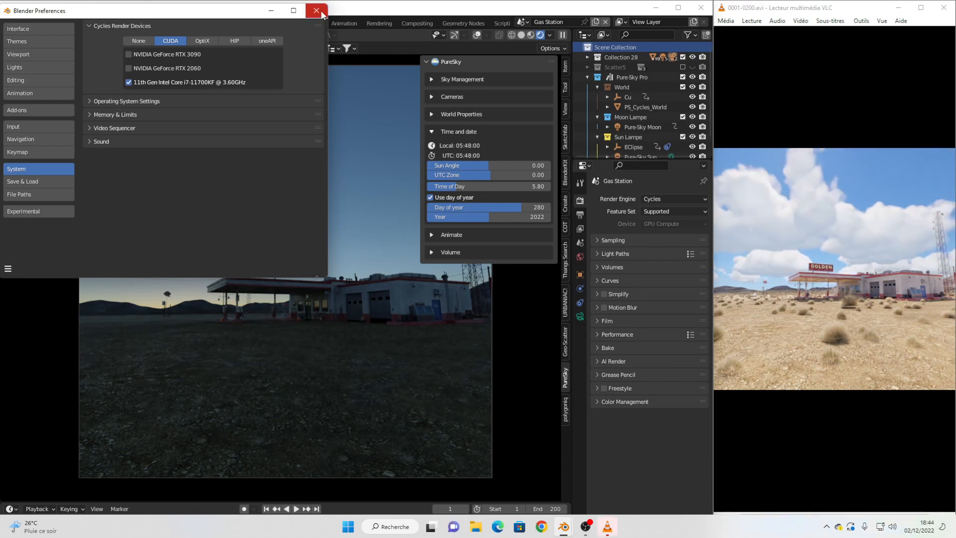
click(312, 11)
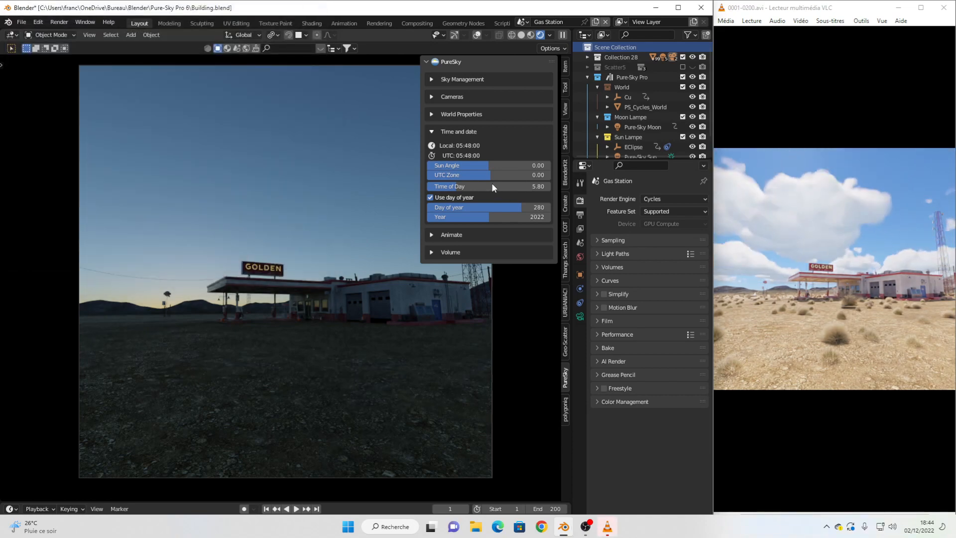
Nudge the time of day slider and expand the PureSky Volume fog and cloud settings.
drag(489, 186, 537, 186)
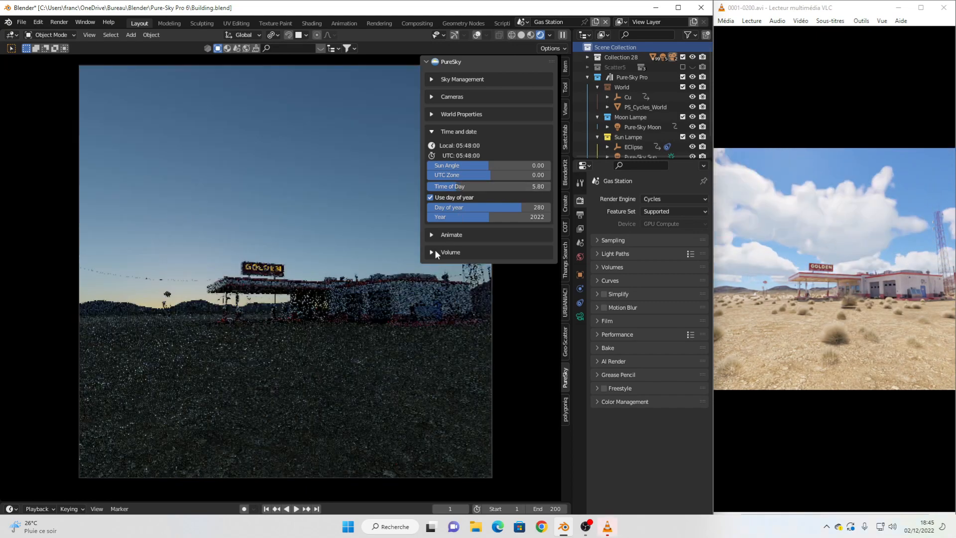
click(431, 252)
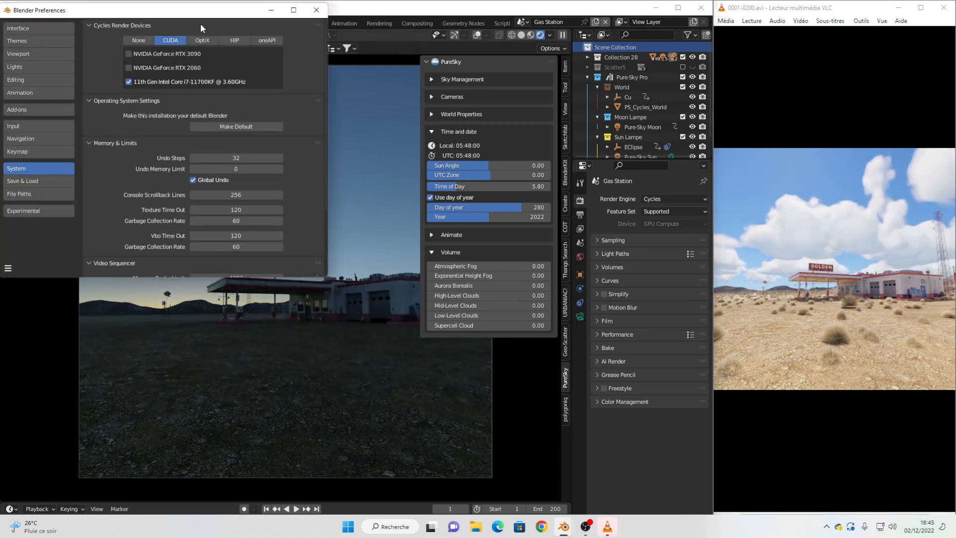
Render with OptiX on the RTX 3090 instead of the CPU and close Preferences.
click(124, 54)
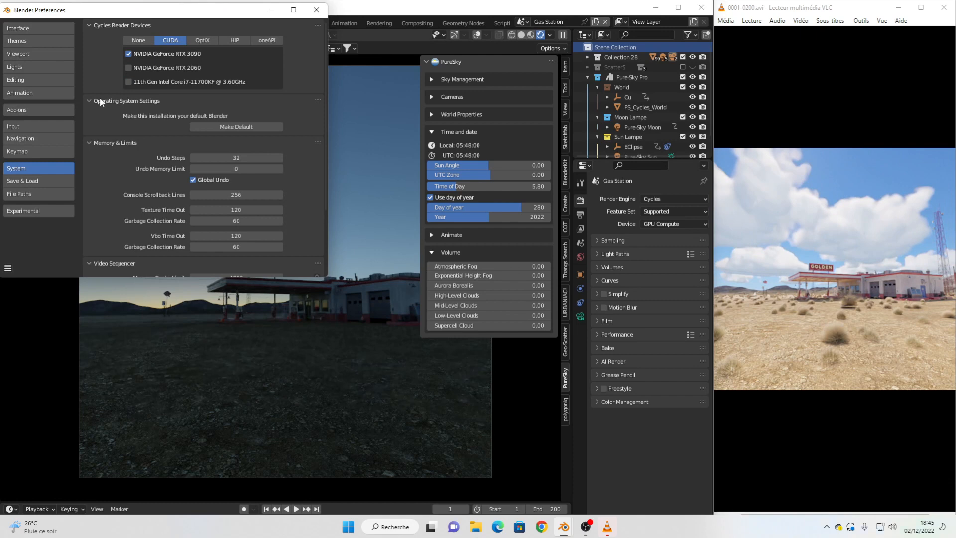
click(90, 100)
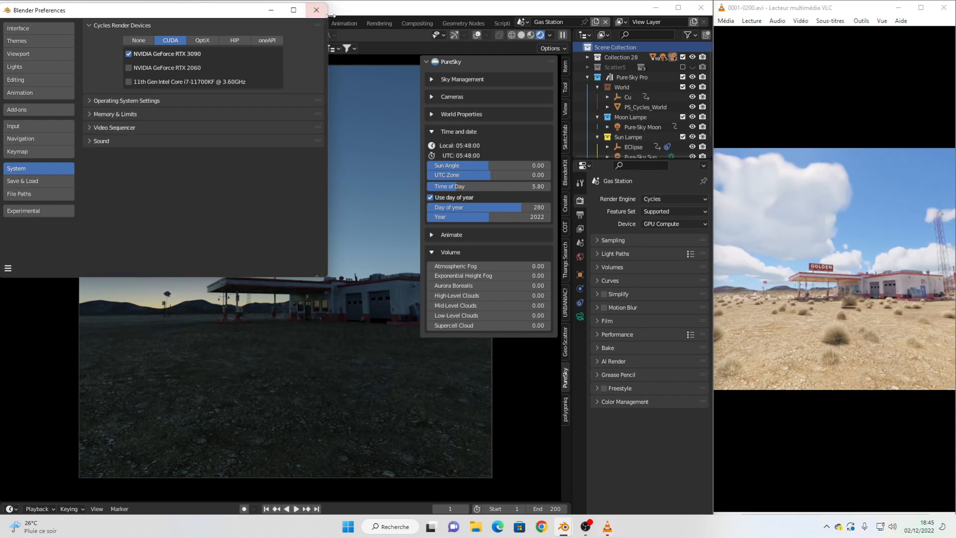
click(202, 40)
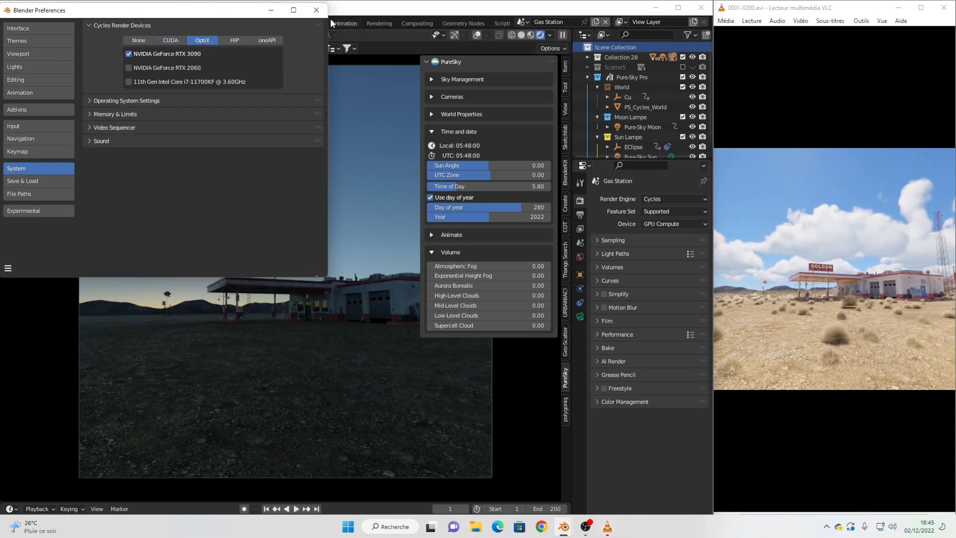
click(314, 10)
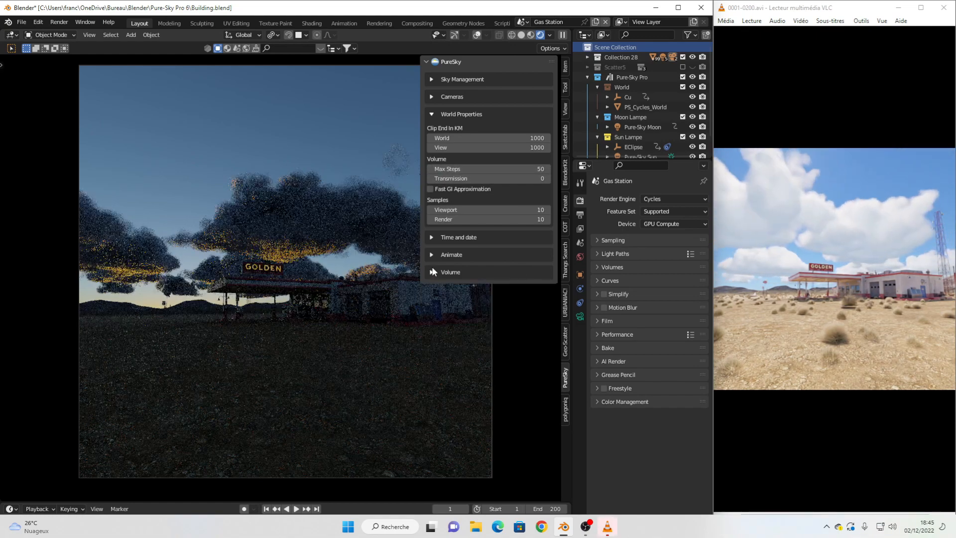
Set Time of Day from 6.00 up to 9.00 for bright morning light, then collapse World Properties.
click(458, 237)
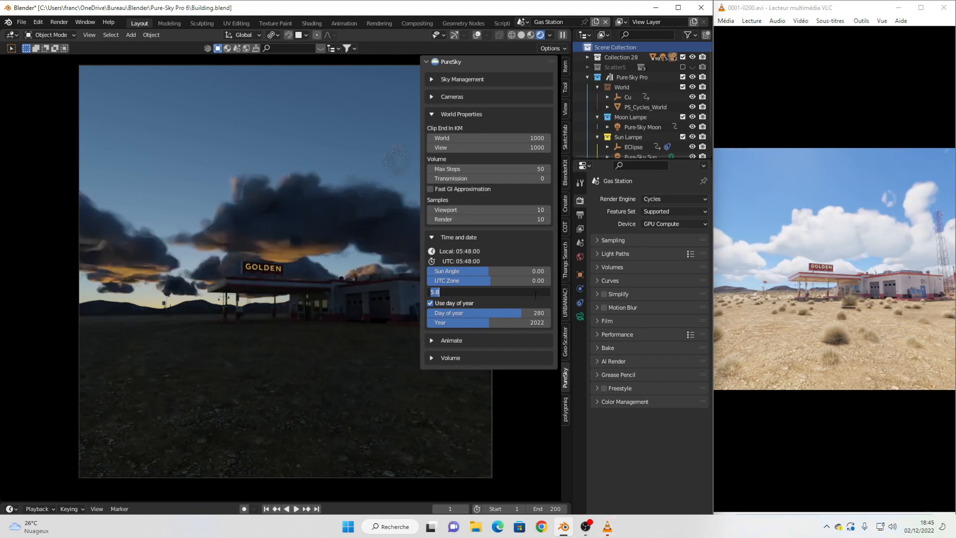
text(6.00)
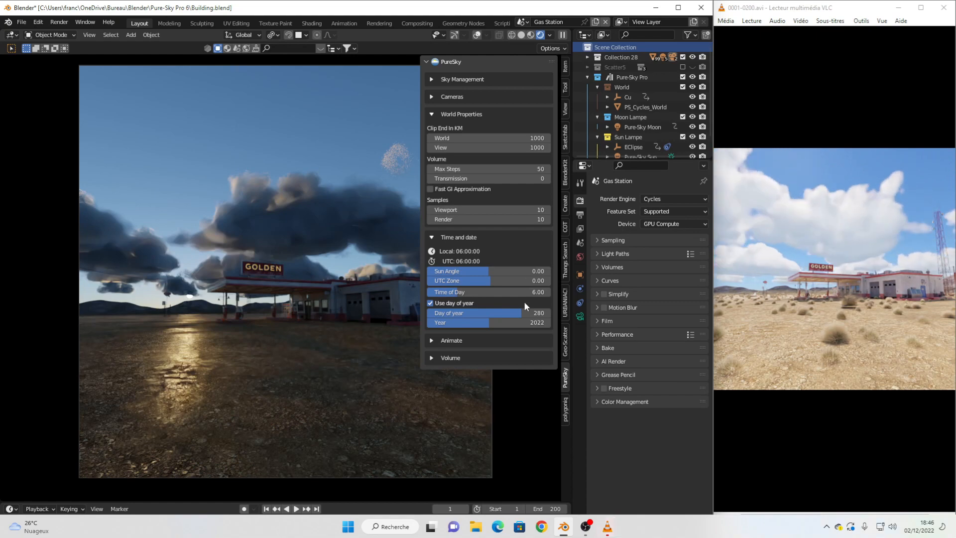
drag(512, 291, 521, 292)
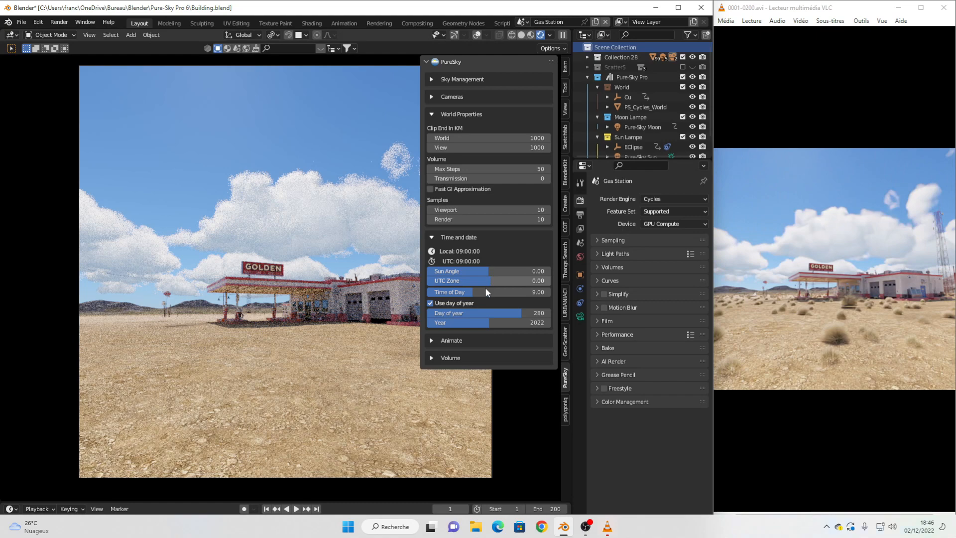
click(430, 113)
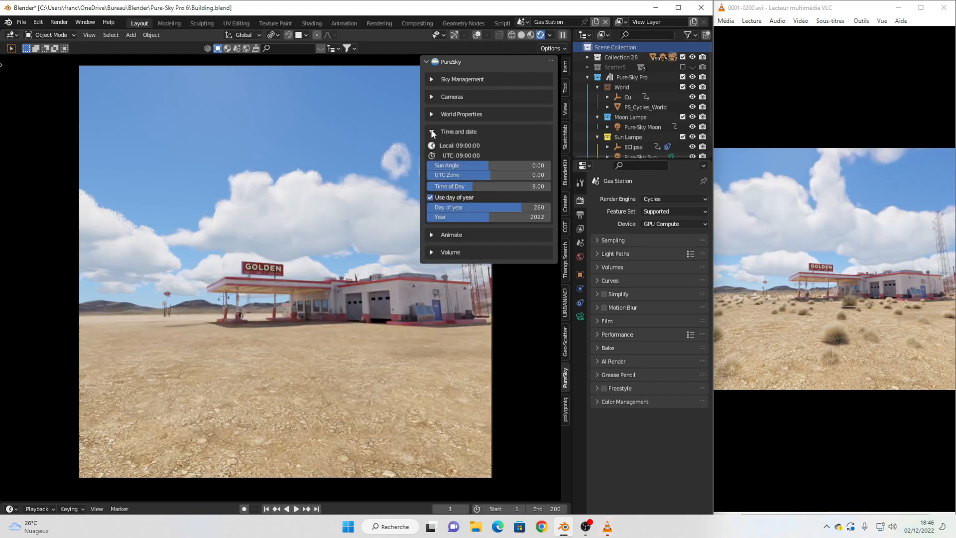
Collapse Time and date, expand World Properties, fold the Output Format section and switch to rendered preview.
click(431, 133)
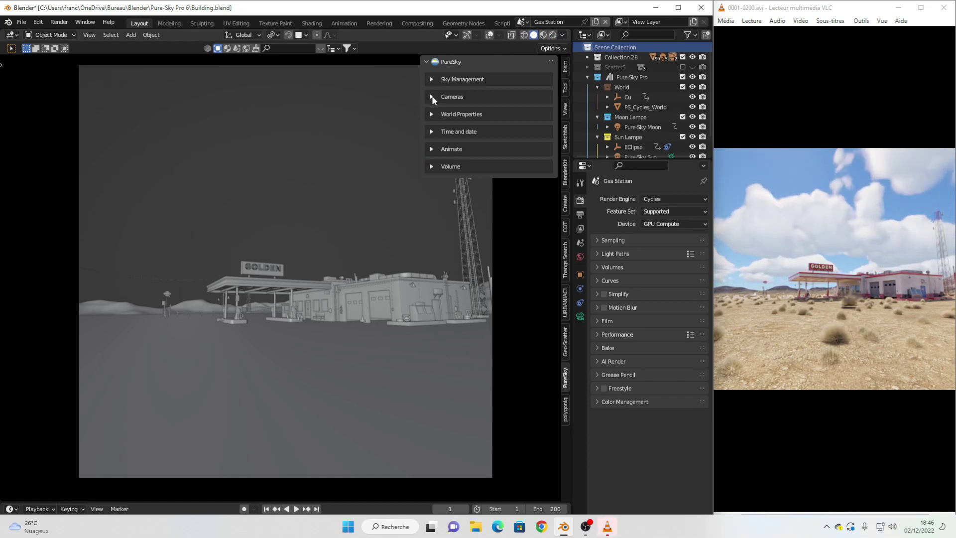
click(432, 114)
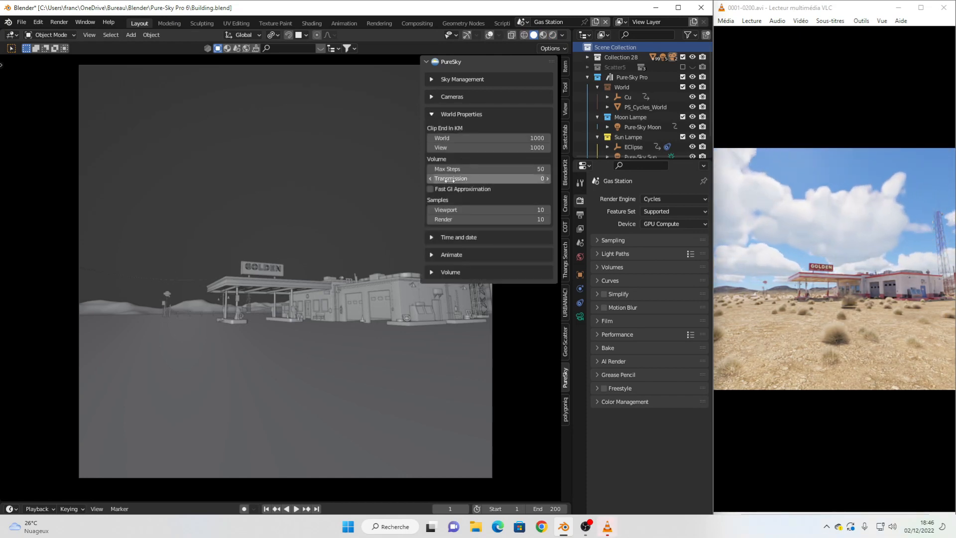
mouse_move(529, 231)
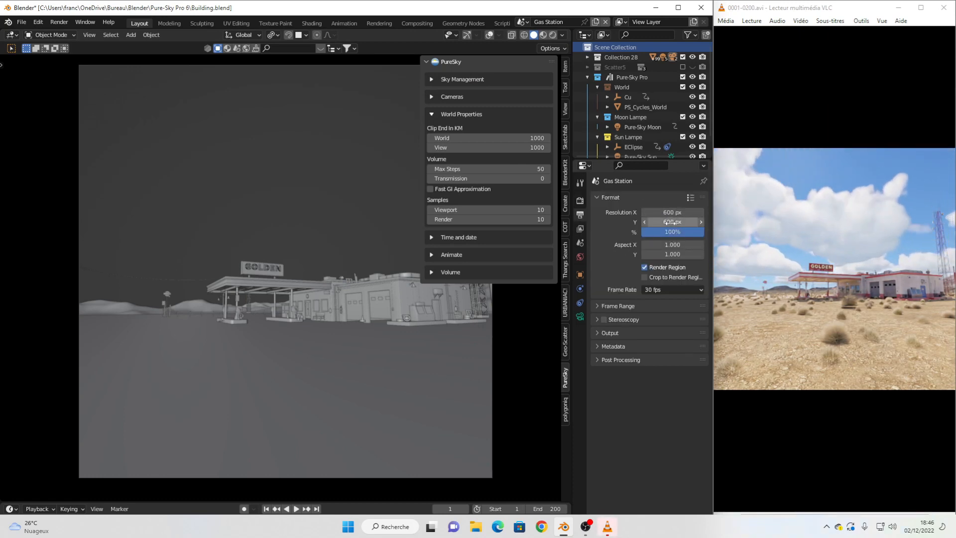
click(597, 197)
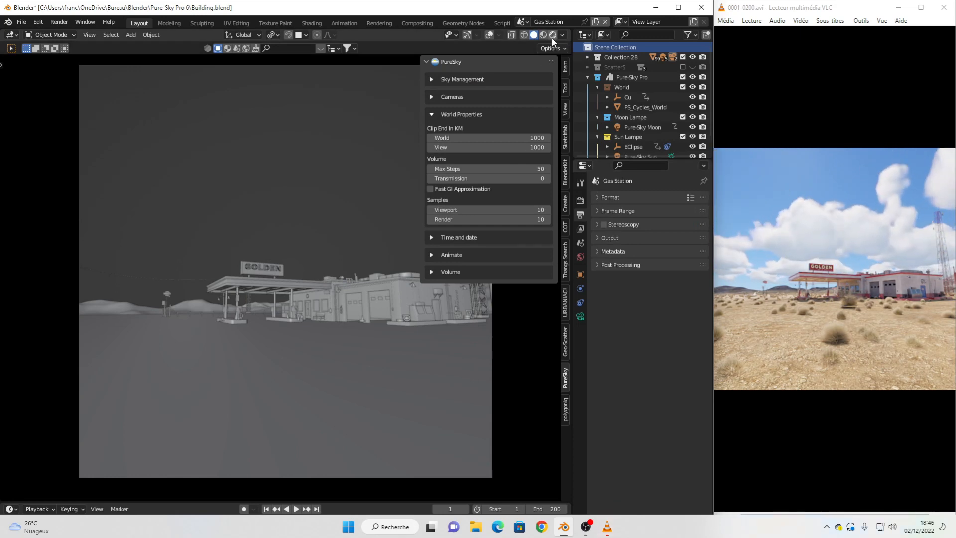
click(542, 35)
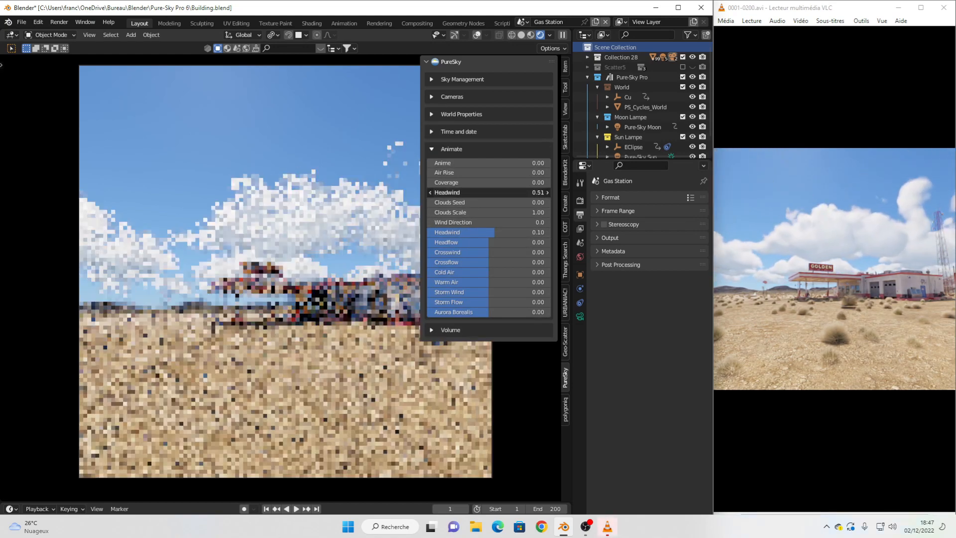
Return Headwind to zero, try other Clouds Seed variations and raise Anime to 1.00.
drag(463, 192, 525, 193)
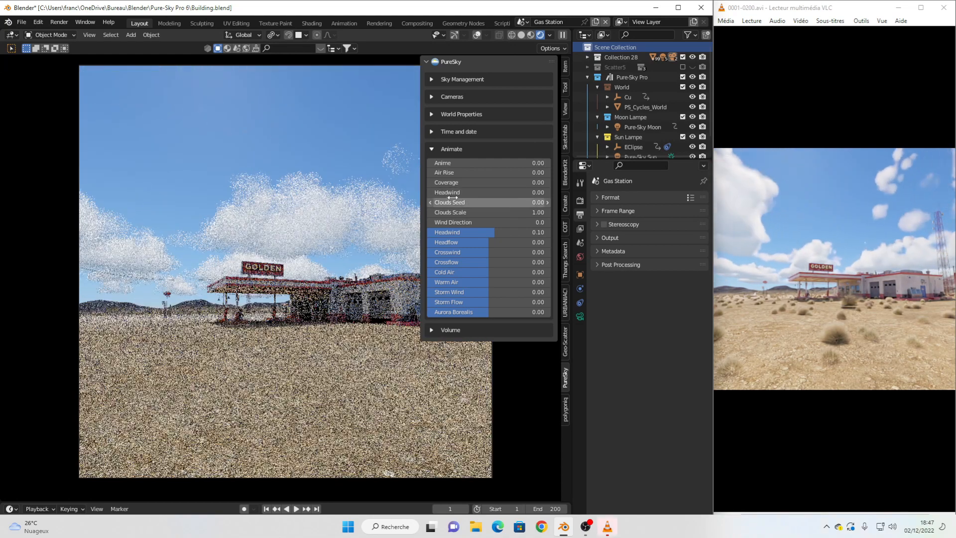
drag(476, 182, 494, 182)
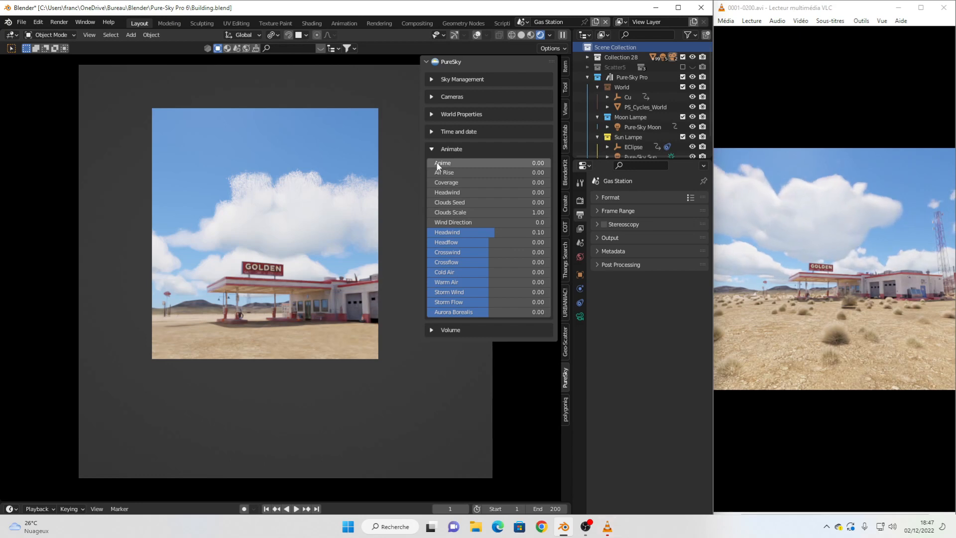
drag(439, 162, 546, 162)
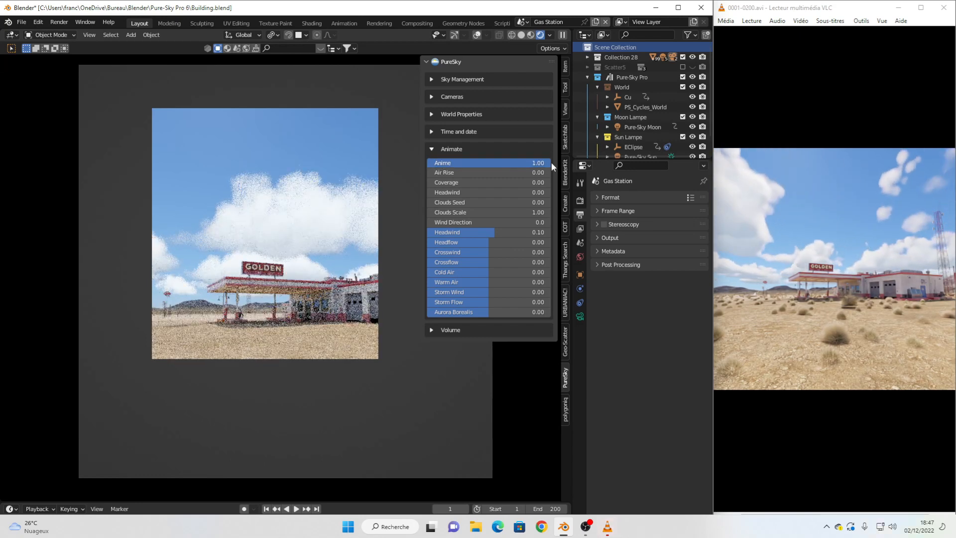
click(461, 113)
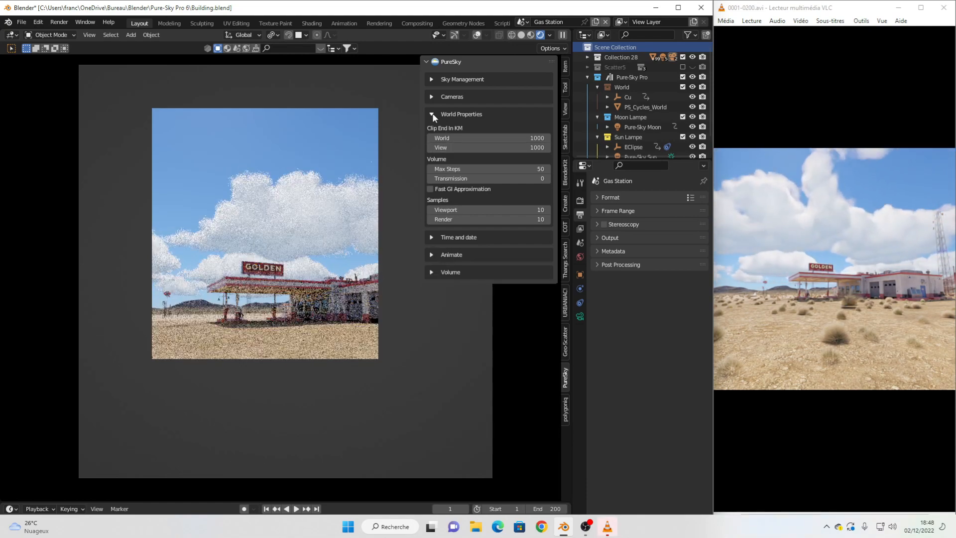
Hide Landscape.001 in the Outliner so only the foggy PureSky sky renders.
click(431, 113)
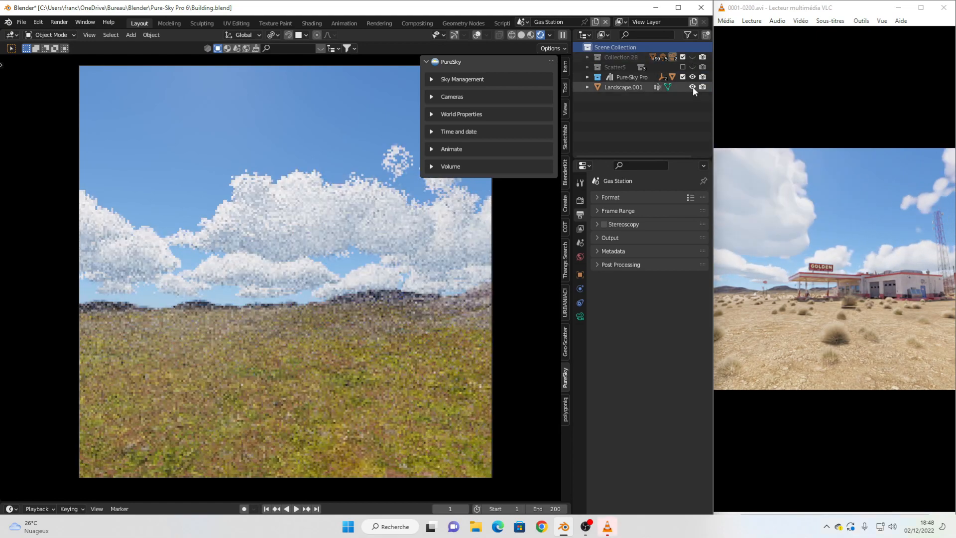
click(432, 166)
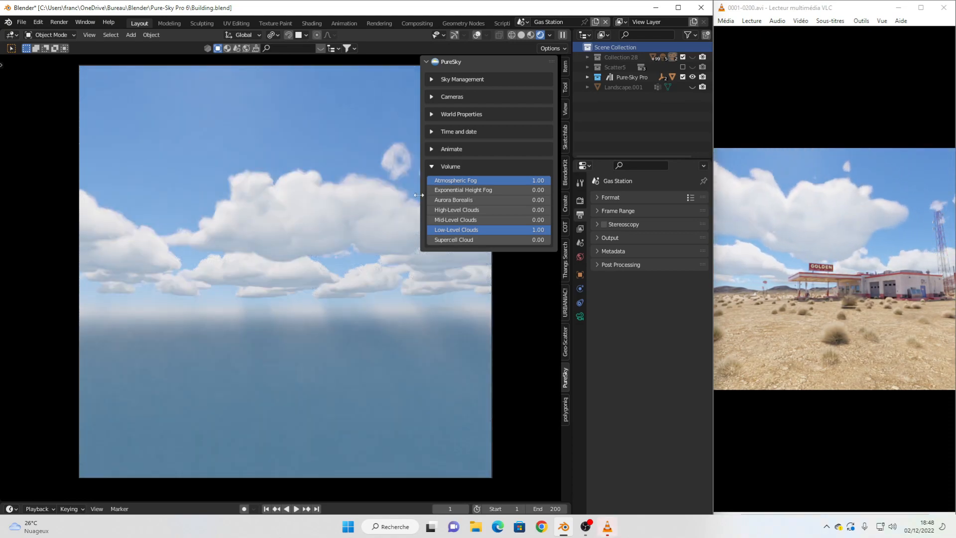
Set Time of Day to 6.5 for a 6:30 dawn sky and collapse the Volume section.
click(458, 132)
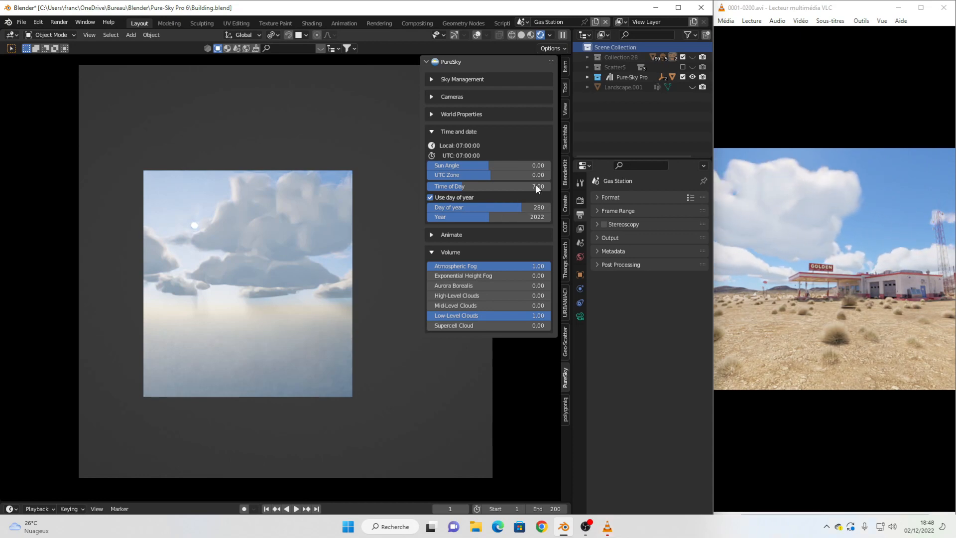
double_click(488, 186)
text(6.5)
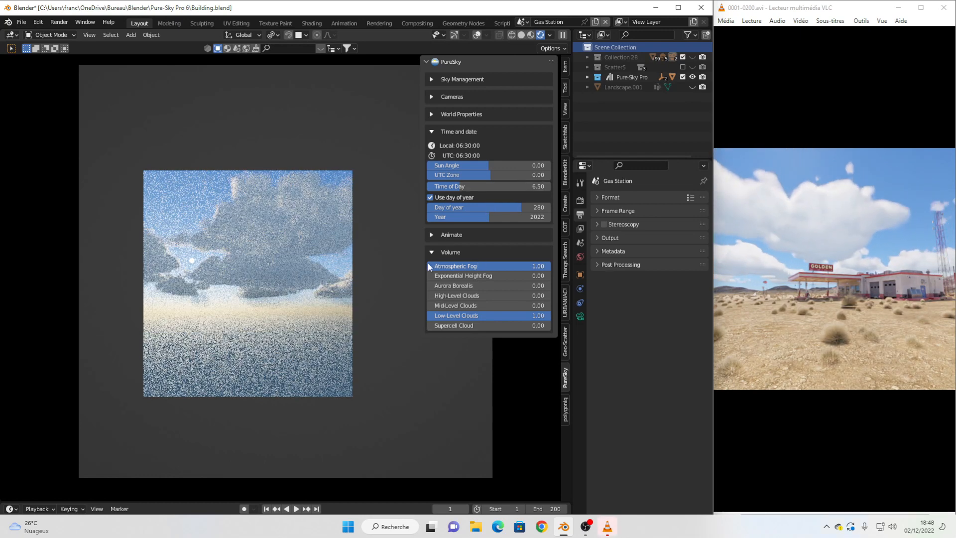
click(451, 234)
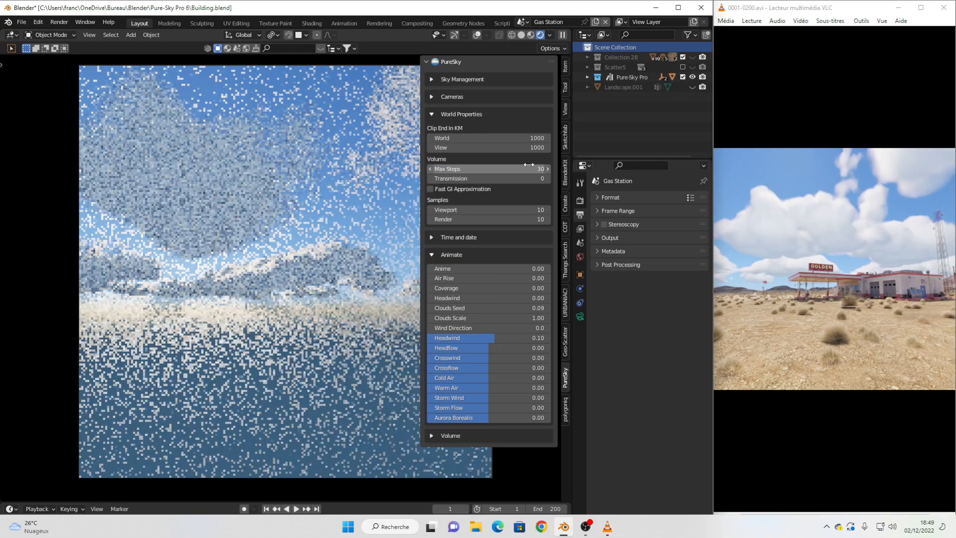
Raise the world volume's Atmospheric Fog Start Distance to 500.
click(431, 113)
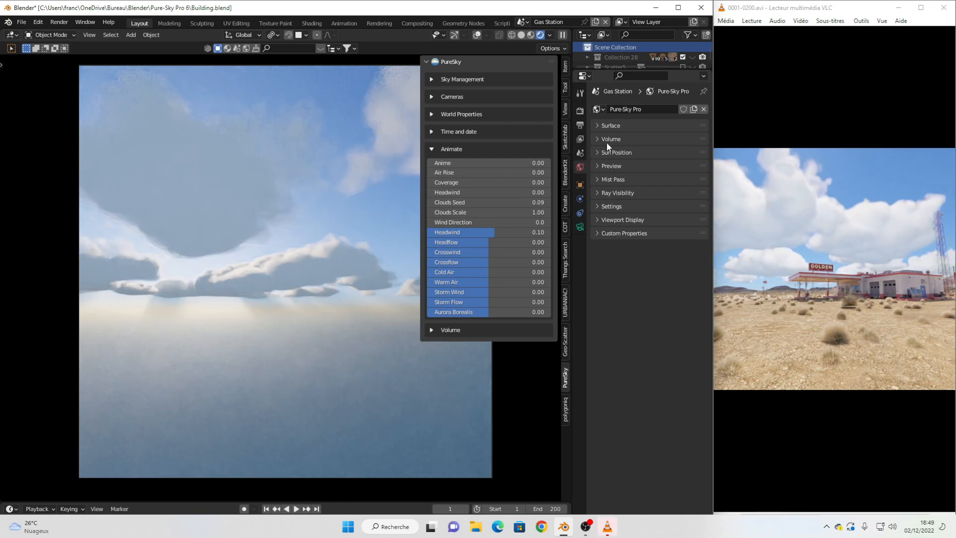
click(598, 139)
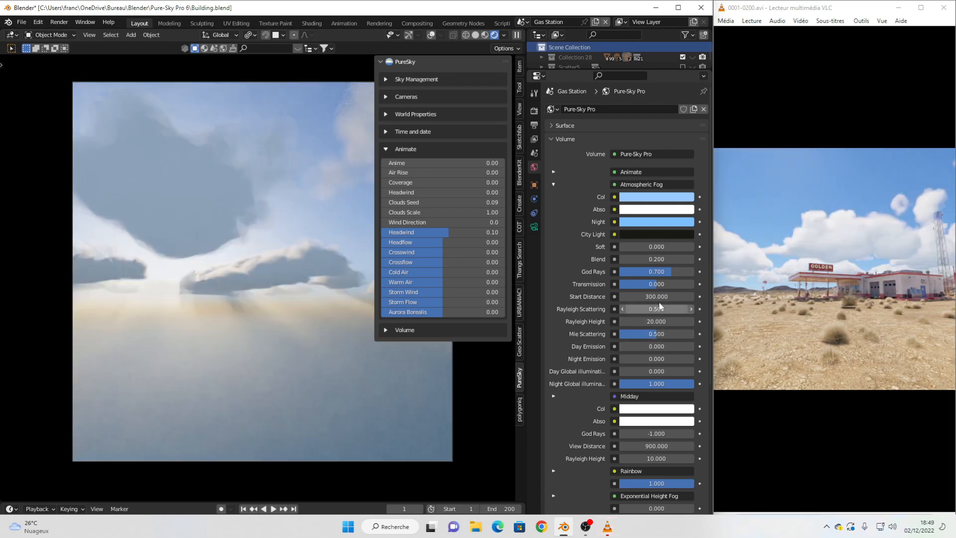
drag(656, 296, 656, 297)
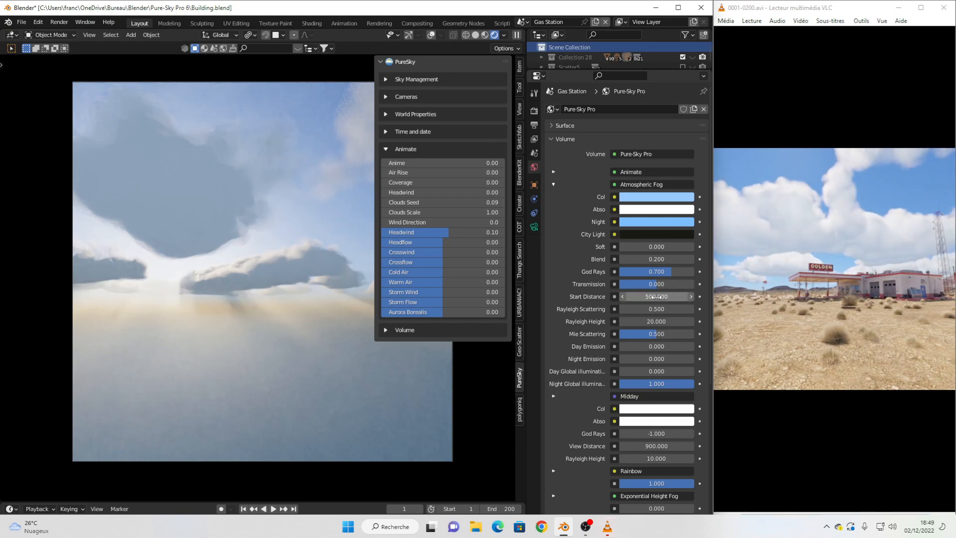
click(564, 138)
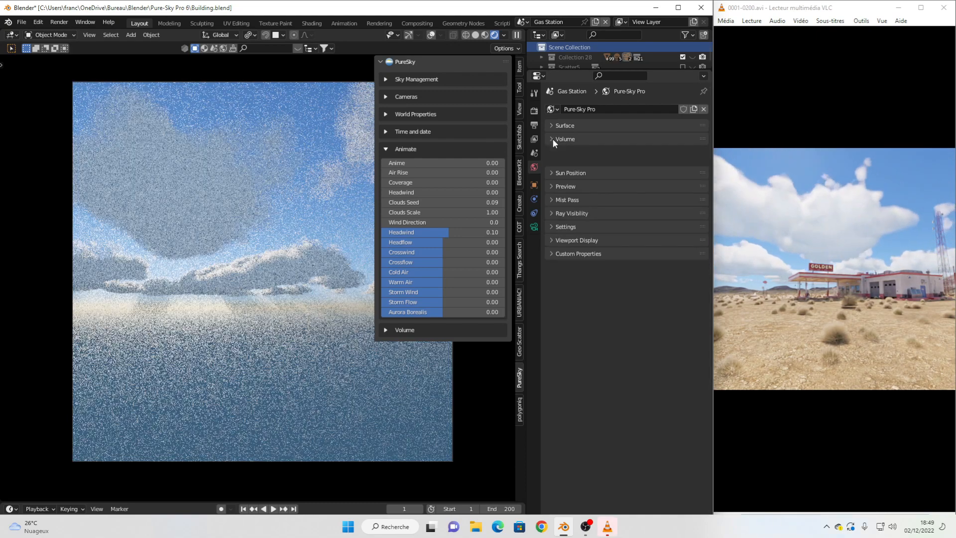
Enlarge the Timeline and play the animation so the clouds drift across the sky.
click(550, 138)
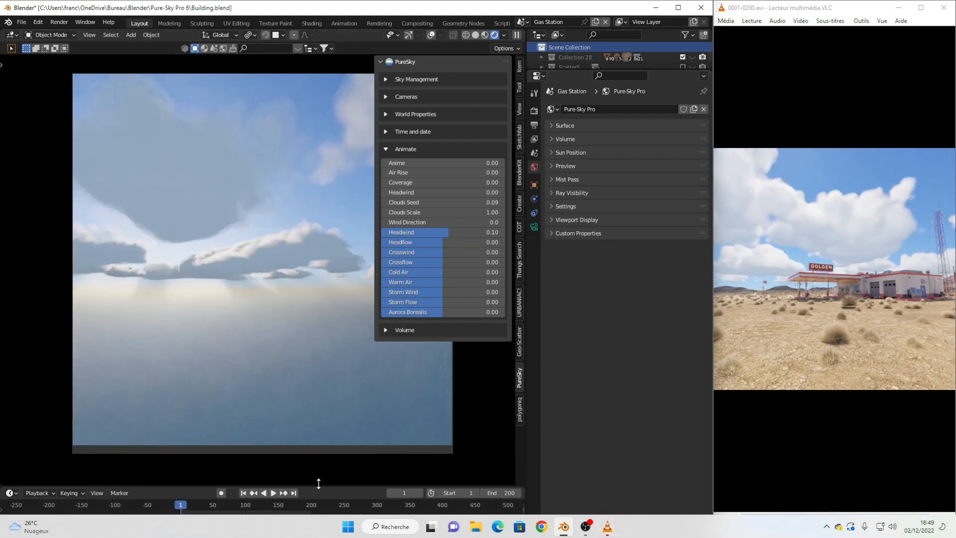
click(273, 492)
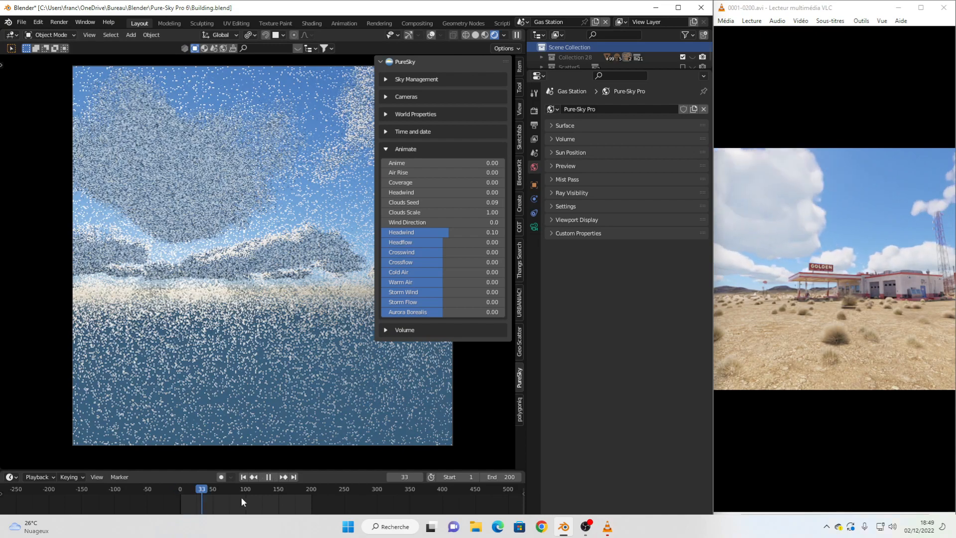